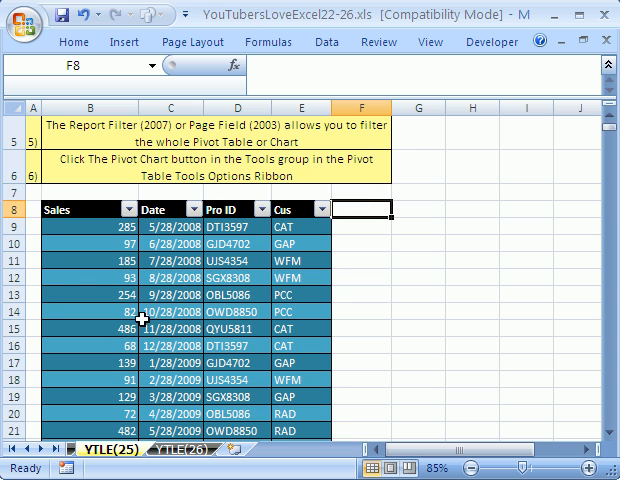
mouse_move(428, 212)
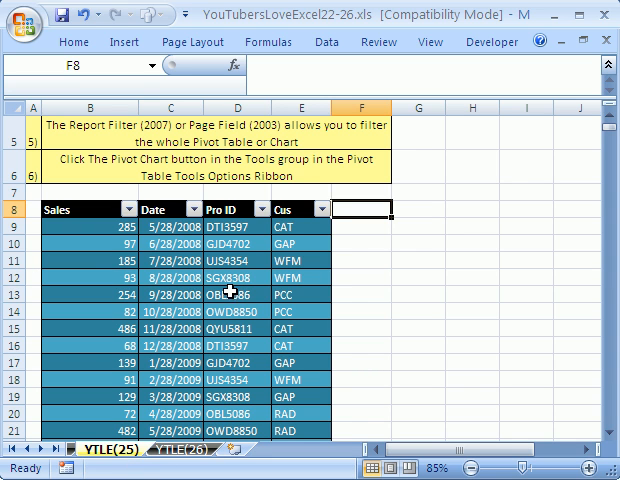
Select a cell in the sales table and bring up its shortcut menu for Convert to Range
click(232, 276)
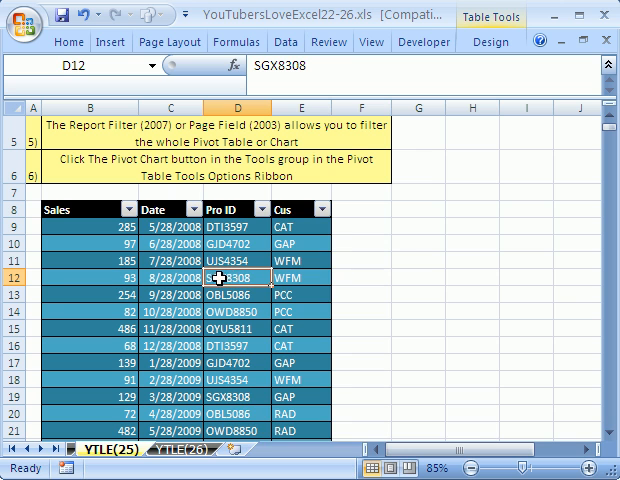
right_click(238, 276)
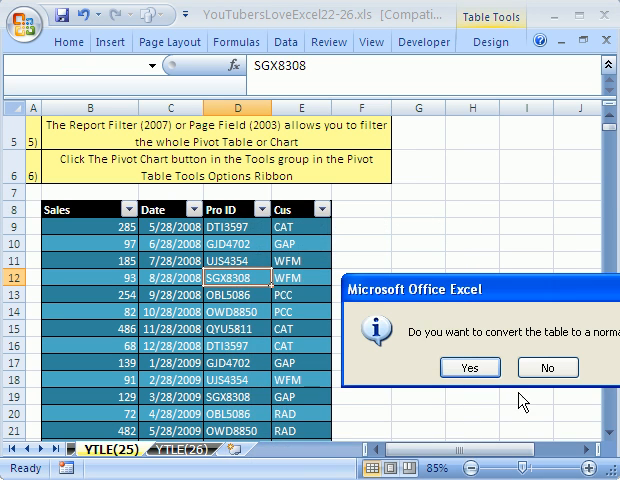
Confirm Yes so the sales table becomes an ordinary cell range
click(468, 368)
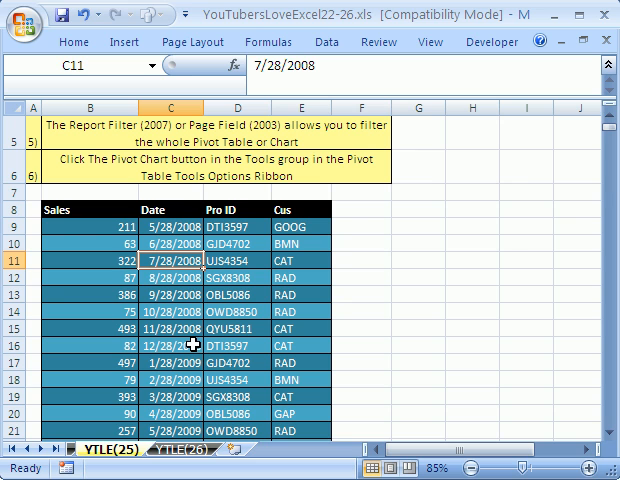
mouse_move(180, 346)
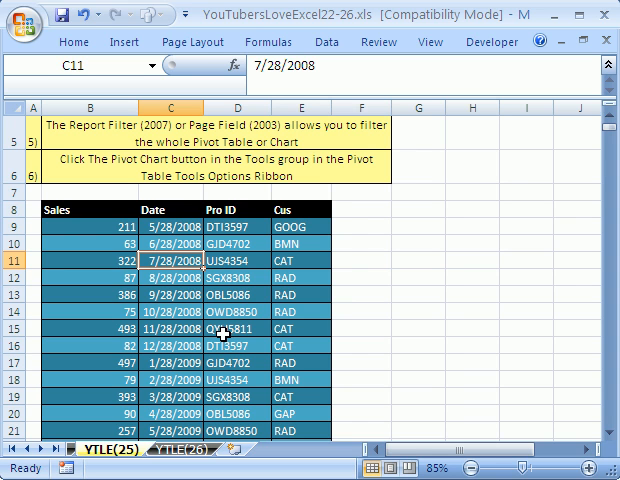
mouse_move(170, 280)
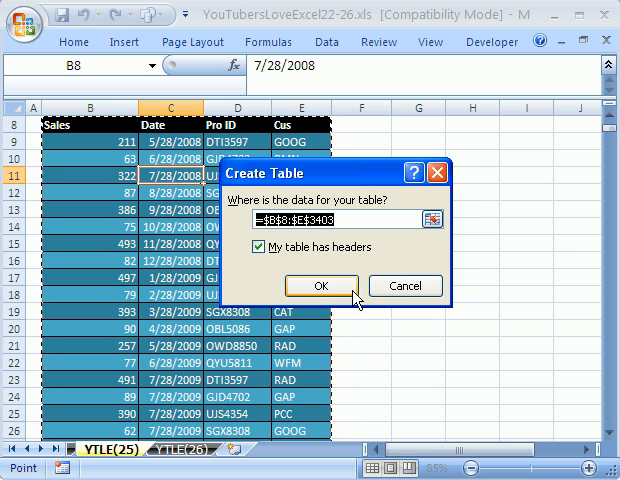
Confirm Create Table so the sales data is a headered table again
click(320, 284)
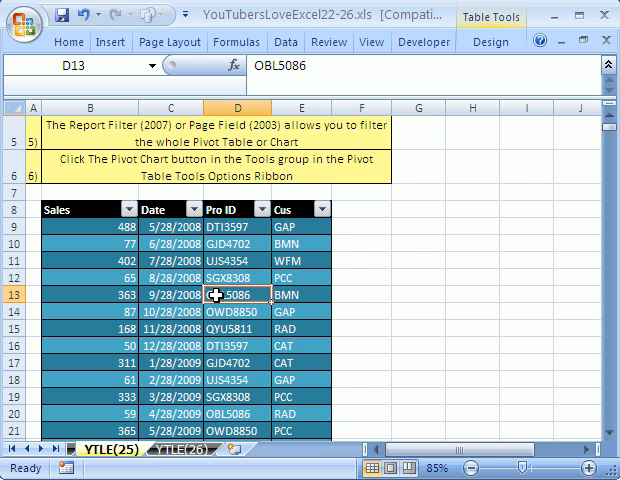
mouse_move(244, 272)
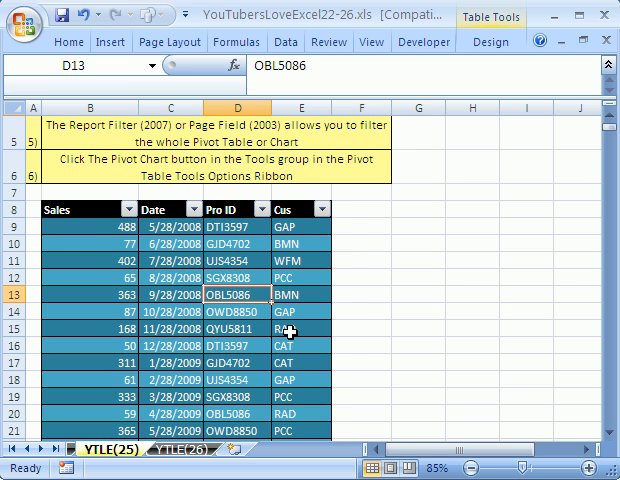
mouse_move(220, 396)
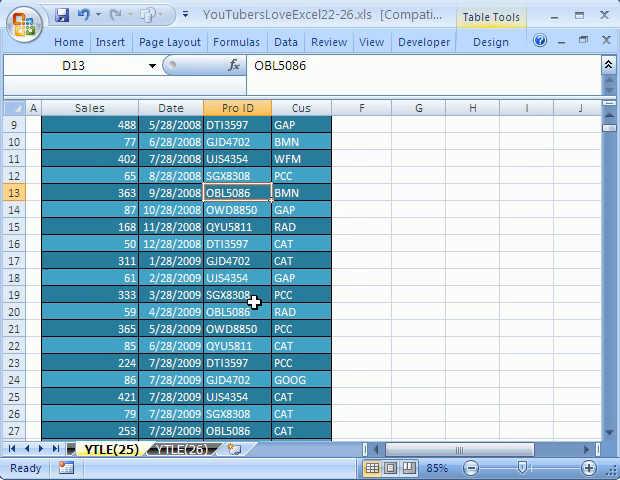
Cancel the old PivotTable Wizard and reach Create PivotTable with Table2 on a new worksheet
click(110, 42)
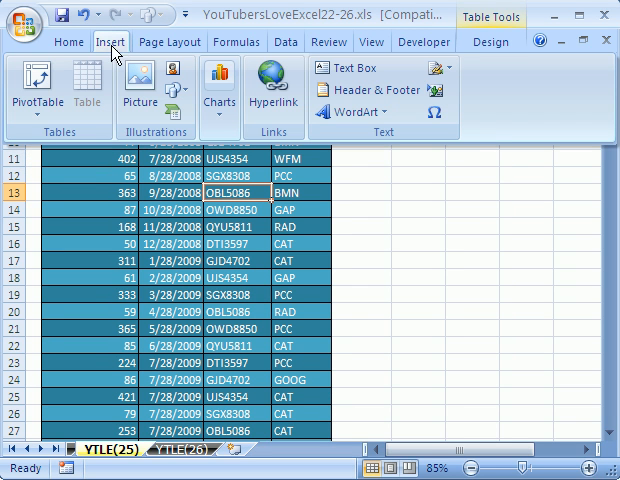
click(36, 90)
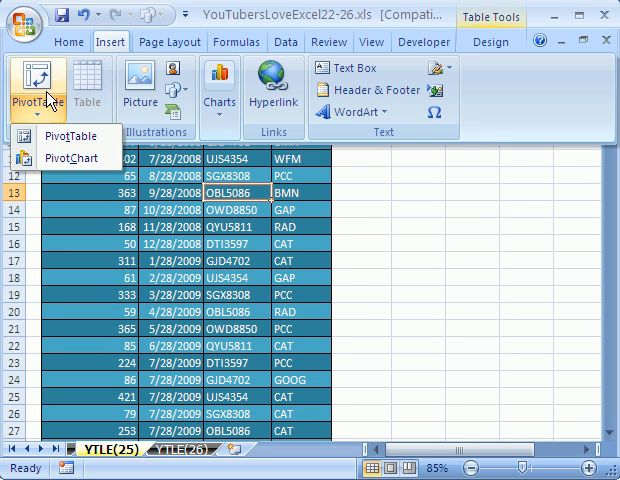
mouse_move(68, 136)
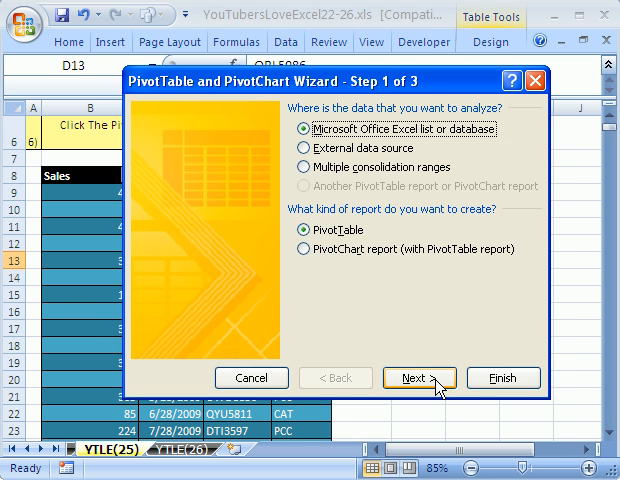
click(420, 378)
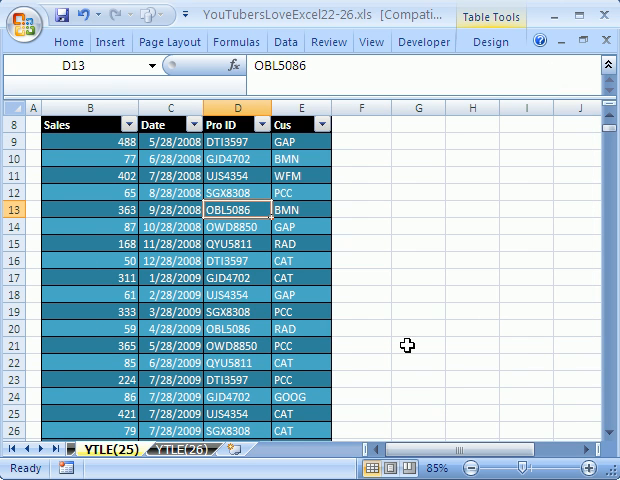
key(alt)
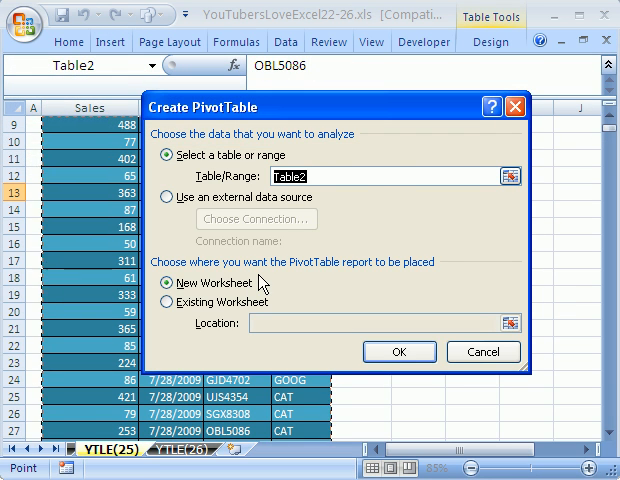
Place a blank pivot table from Table2 onto new worksheet Sheet2
click(400, 352)
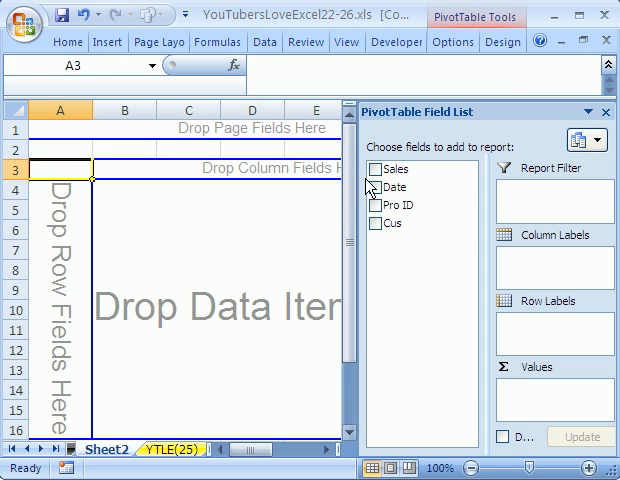
mouse_move(356, 184)
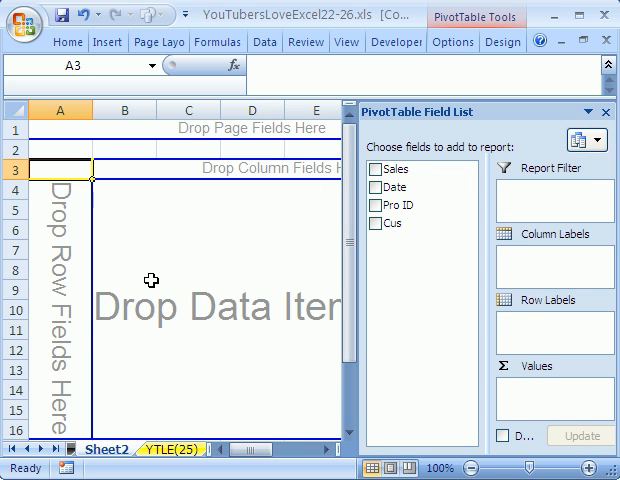
mouse_move(130, 296)
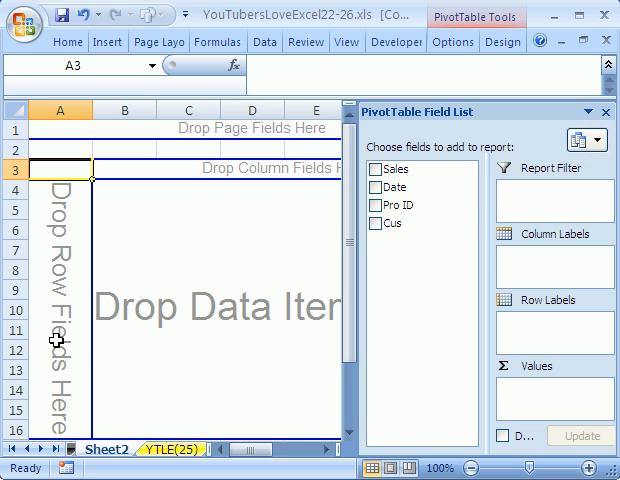
mouse_move(116, 208)
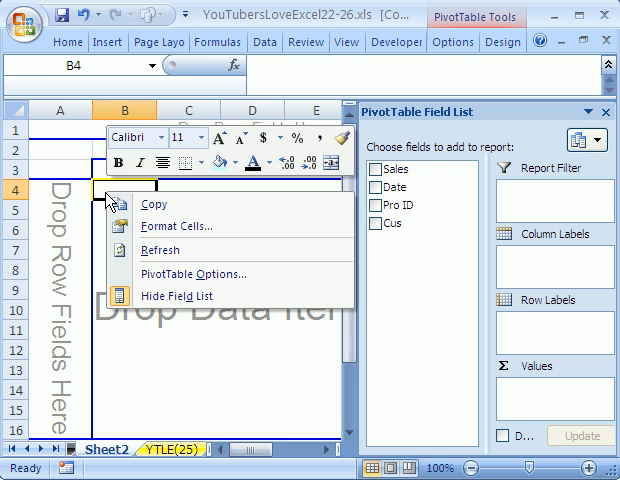
Turn off Classic PivotTable layout in PivotTable Options' Display settings and apply it
click(192, 272)
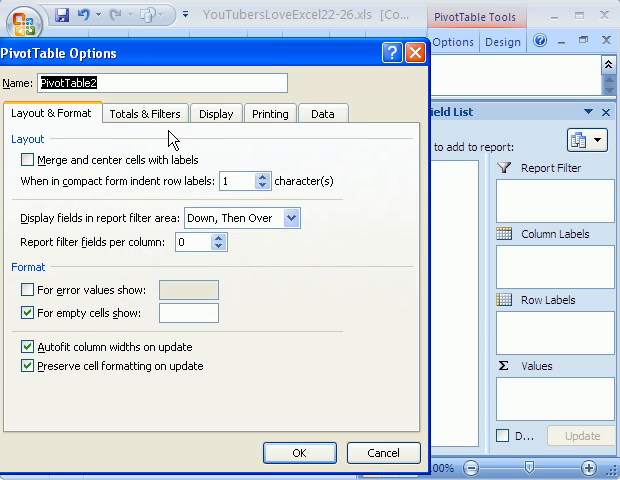
click(216, 112)
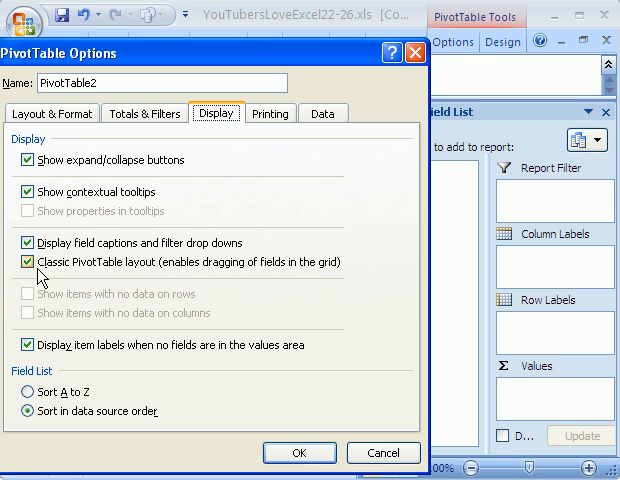
click(26, 260)
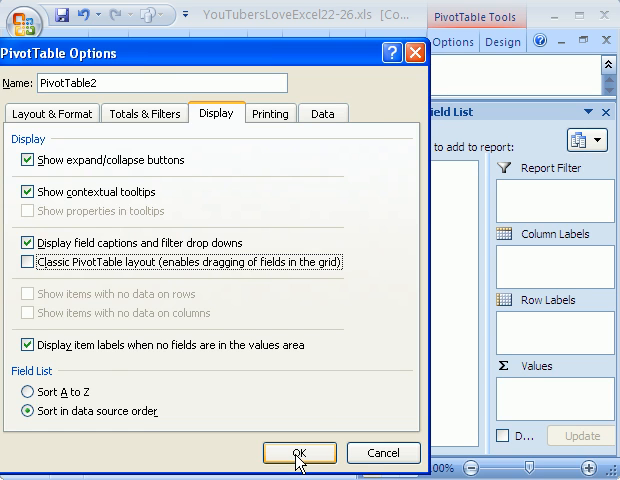
click(298, 452)
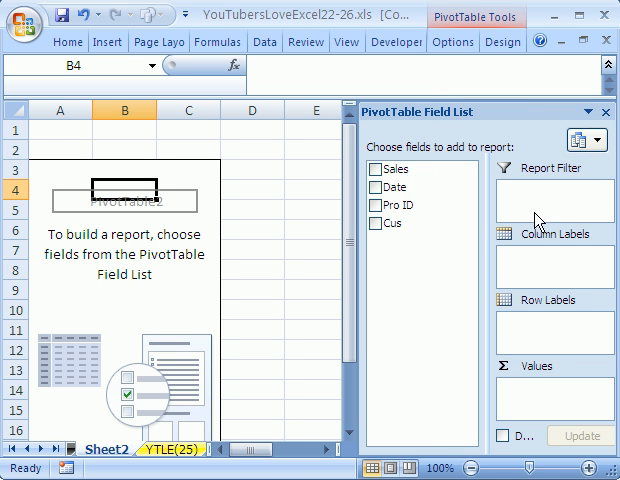
mouse_move(548, 336)
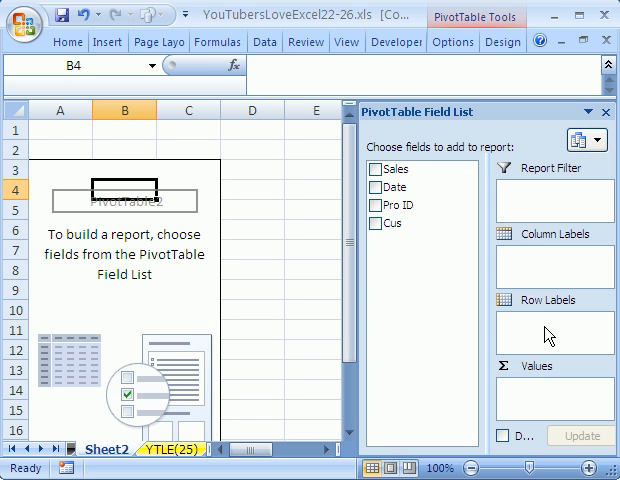
mouse_move(528, 278)
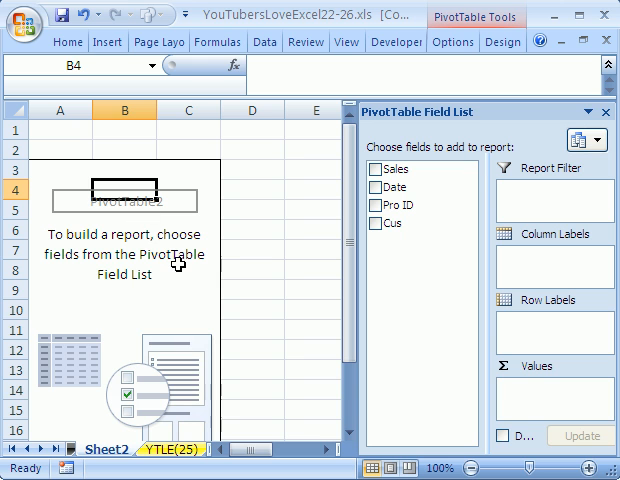
mouse_move(402, 204)
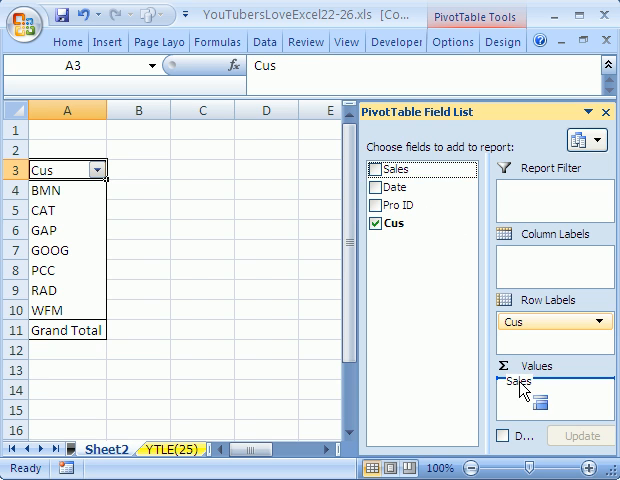
Add Sum of Sales per customer, try Pro ID as column labels then remove it, and select GAP's total
click(378, 168)
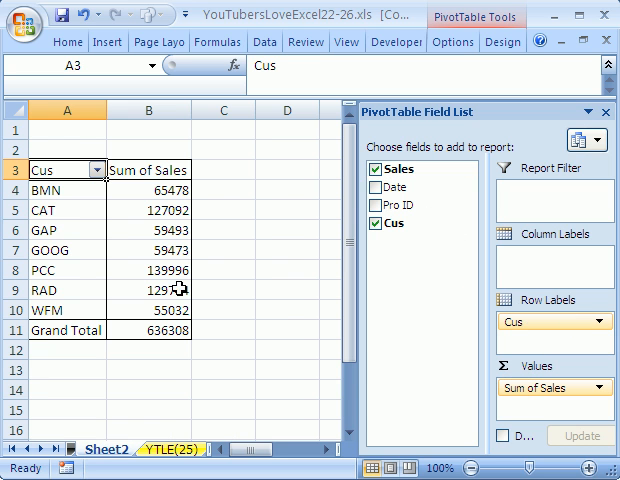
mouse_move(138, 210)
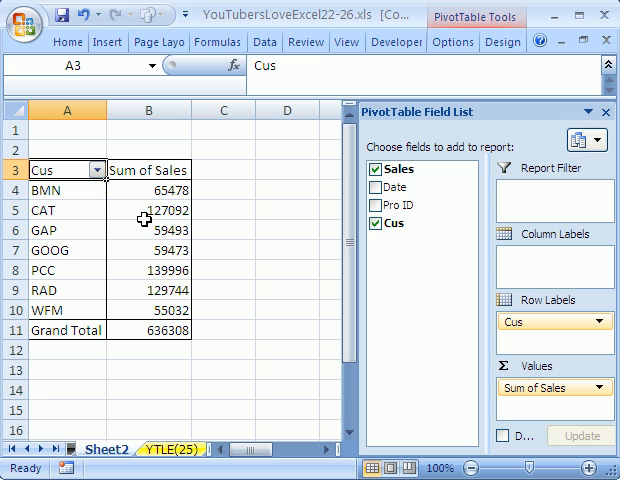
mouse_move(390, 168)
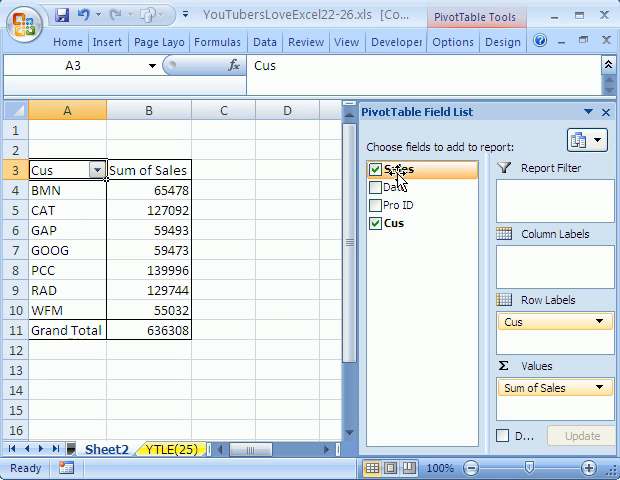
click(368, 204)
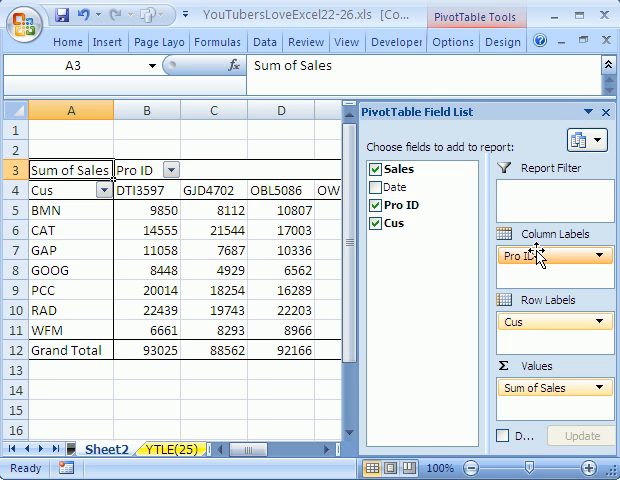
mouse_move(236, 196)
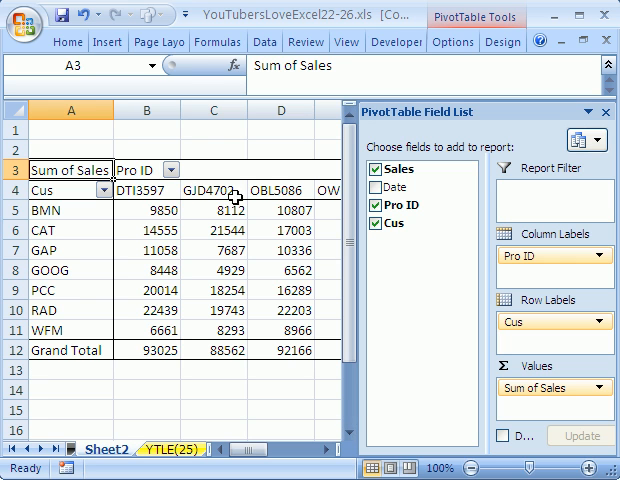
click(376, 204)
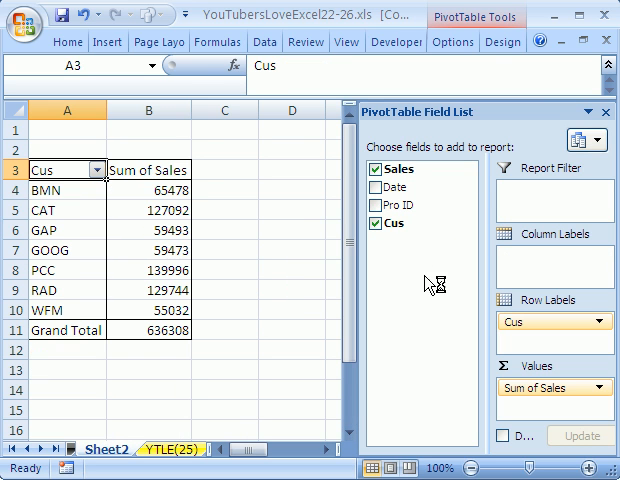
click(148, 230)
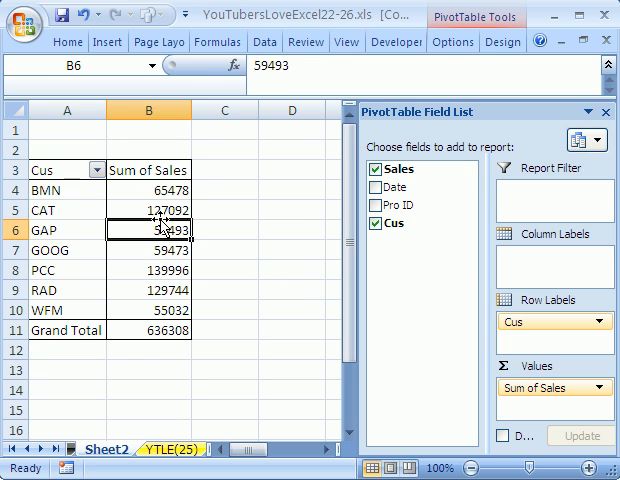
mouse_move(570, 218)
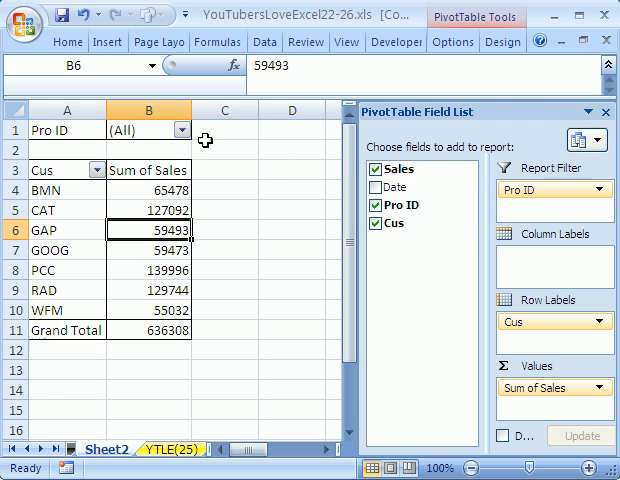
mouse_move(180, 130)
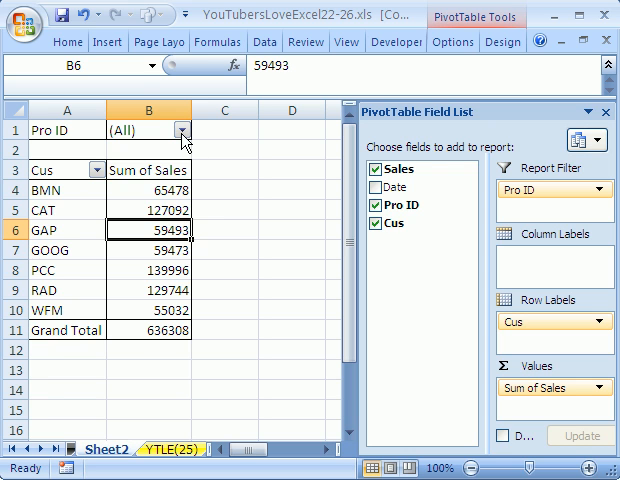
Filter the pivot table by Pro ID with multiple-item selection, narrowing to product GJD4702
click(180, 130)
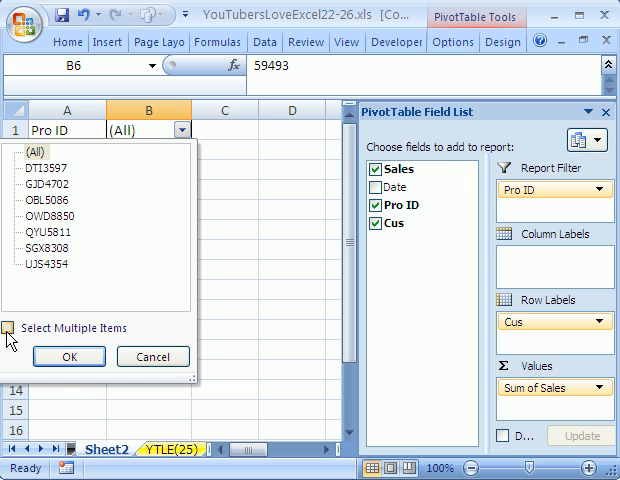
click(16, 328)
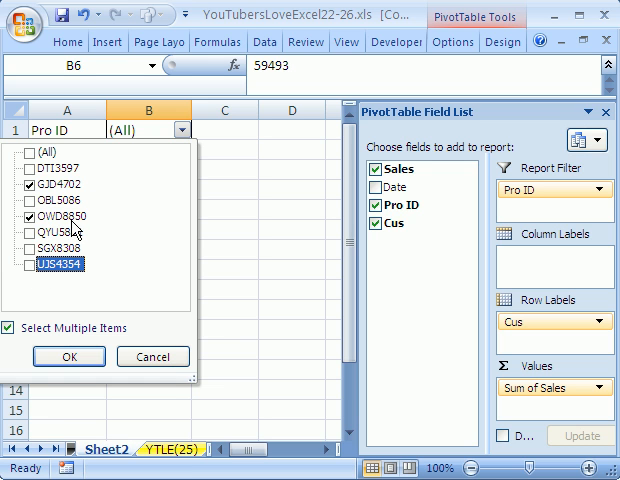
click(68, 356)
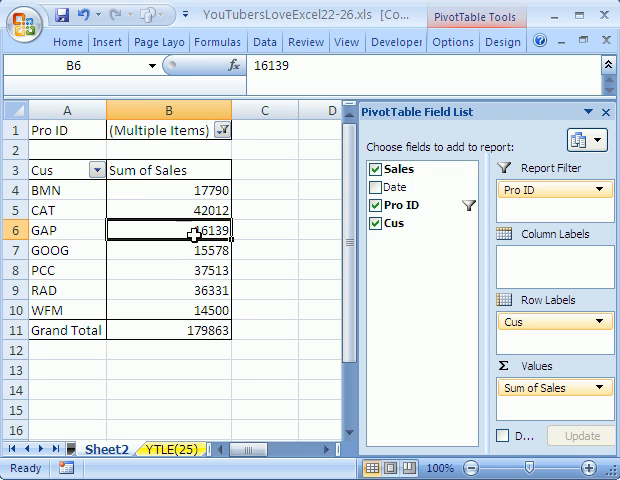
click(222, 130)
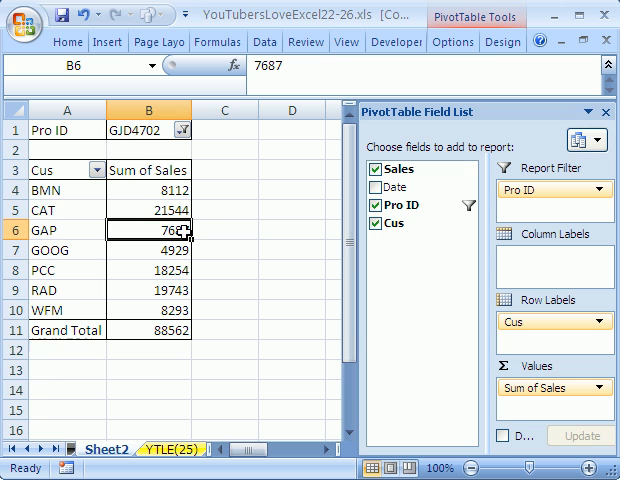
click(180, 130)
text(7/28/2)
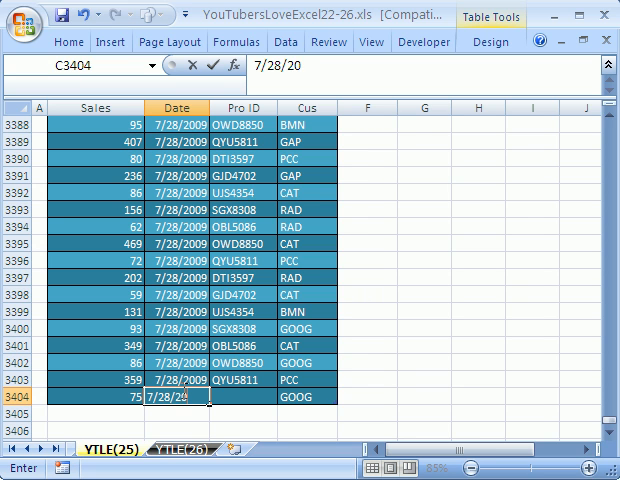
Enter a new source row 3404 with Product ID QYU5811 below the table's last record
text(09)
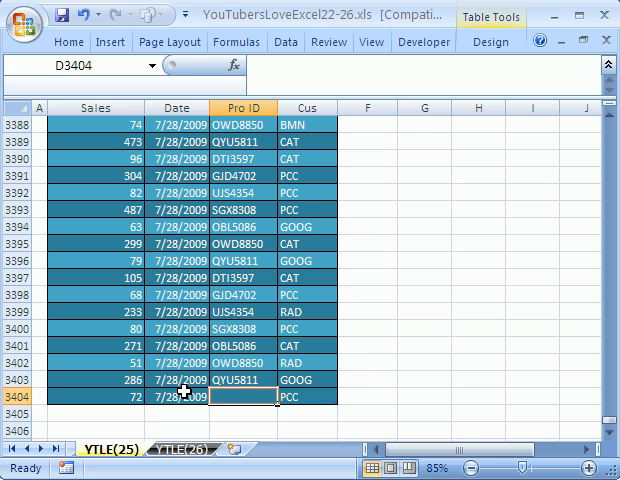
text(QYU5811)
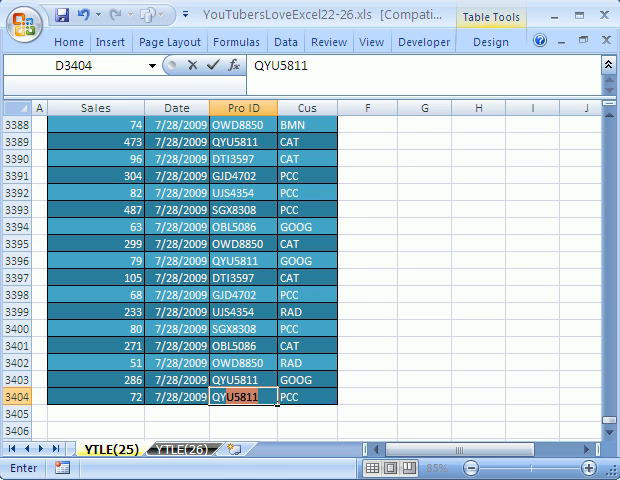
key(Enter)
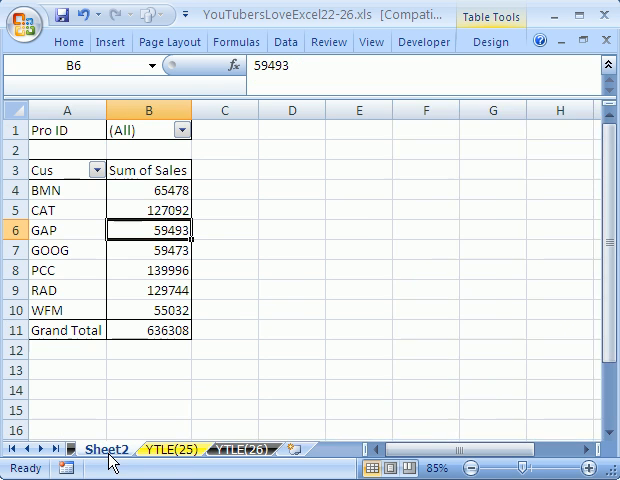
Select a pivot cell on Sheet2 and check its data source via Change Data Source
right_click(148, 210)
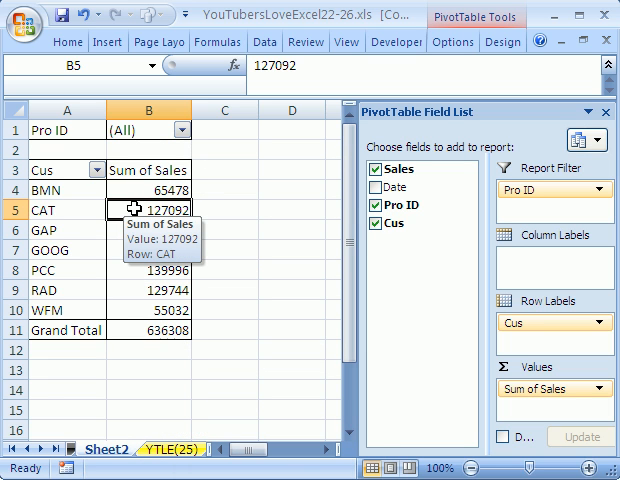
click(452, 40)
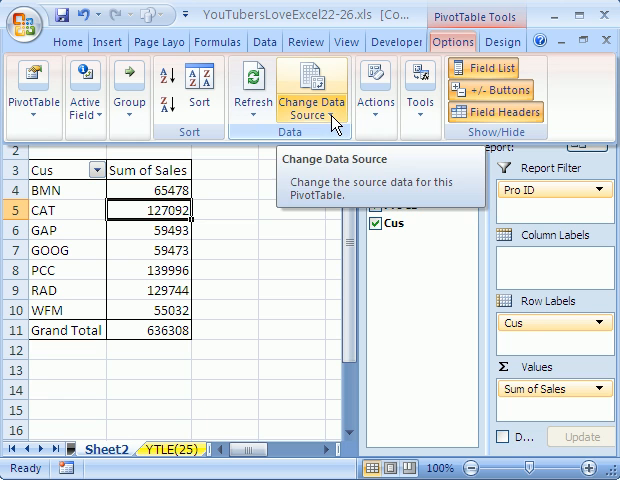
click(312, 96)
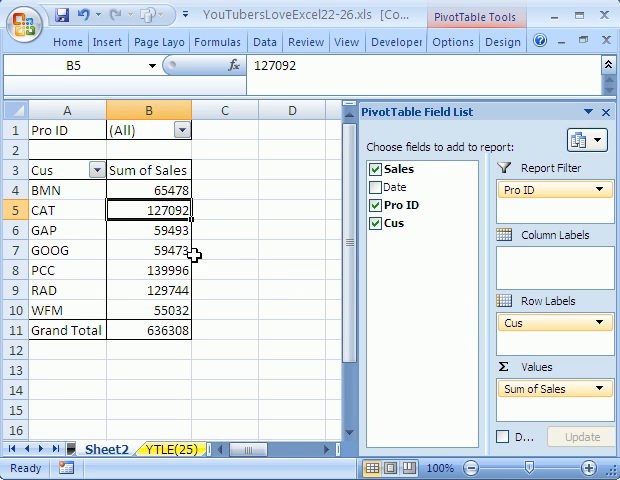
mouse_move(180, 230)
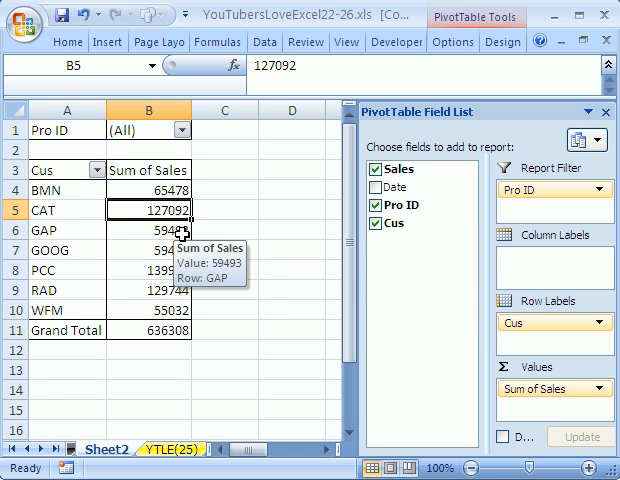
Refresh the pivot table so the customer totals update to a grand total of 629569
right_click(148, 182)
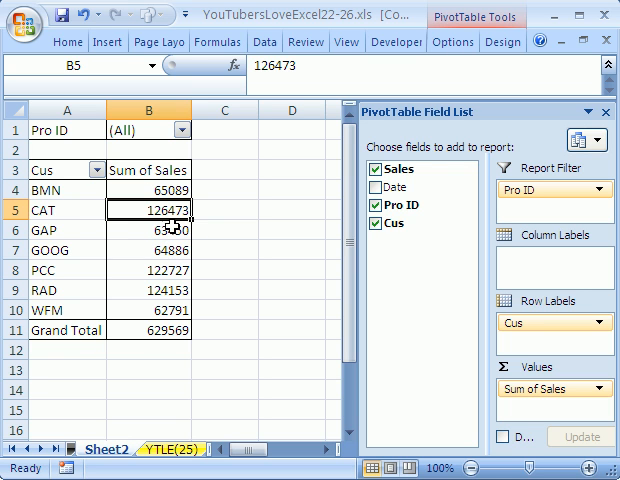
Insert a Bar pivot chart of sales by customer from the PivotTable Tools Options ribbon
click(452, 42)
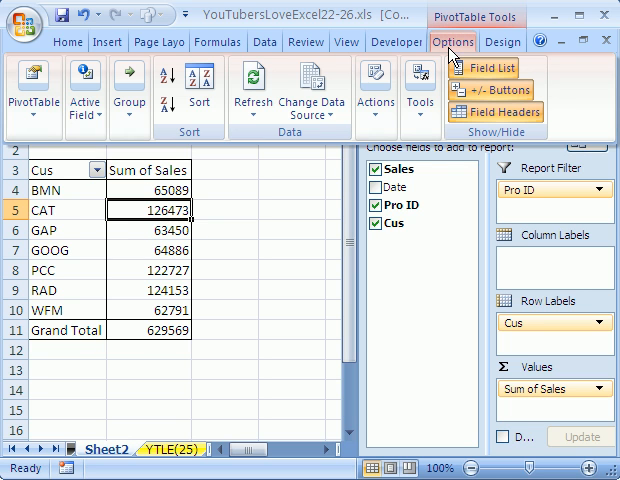
mouse_move(460, 120)
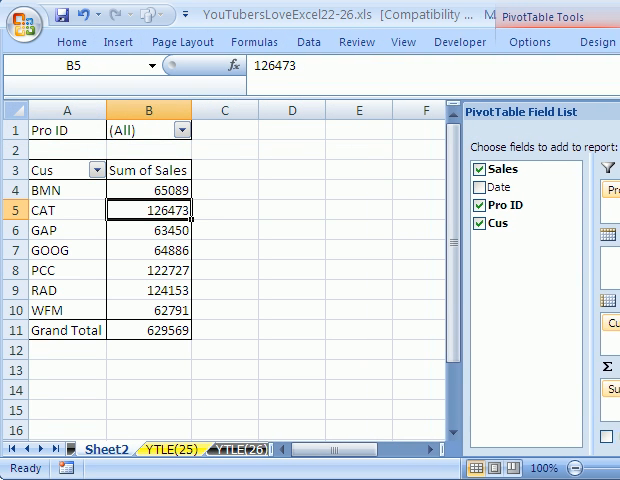
click(538, 40)
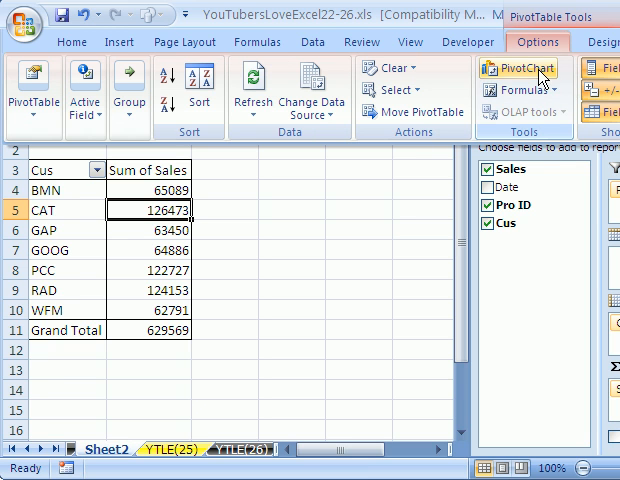
click(520, 76)
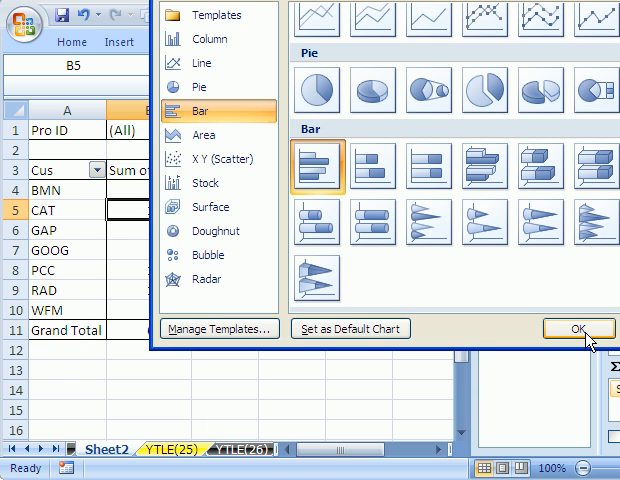
click(578, 328)
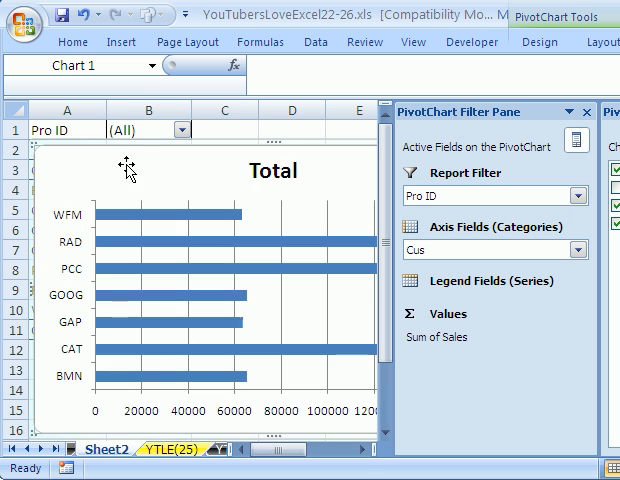
Move the chart to a new sheet named 'Bar Chart Sales' via Move Chart
right_click(124, 168)
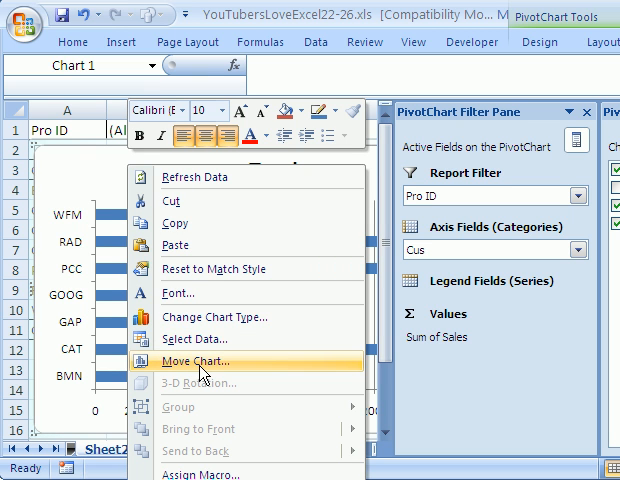
click(198, 362)
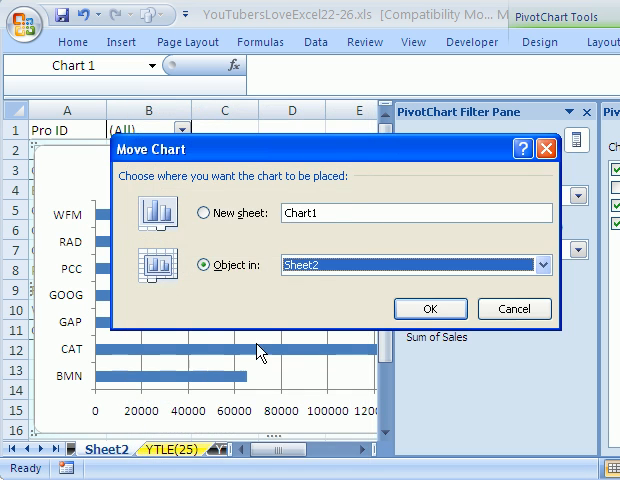
click(188, 212)
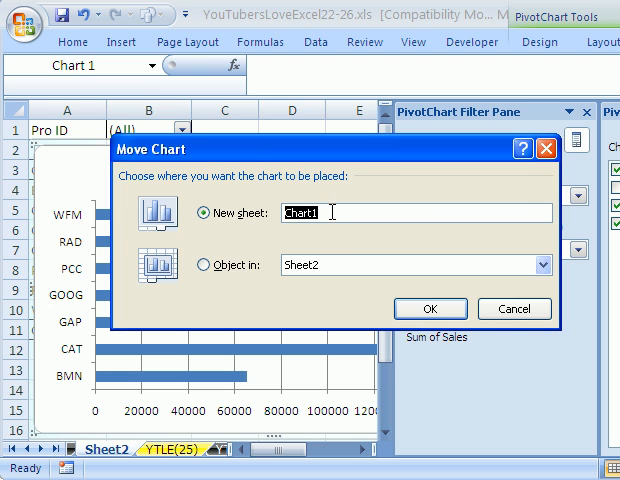
text(B)
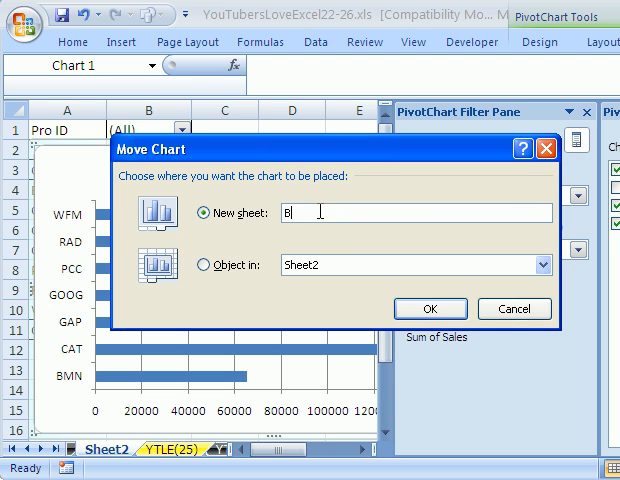
text(ar Chart)
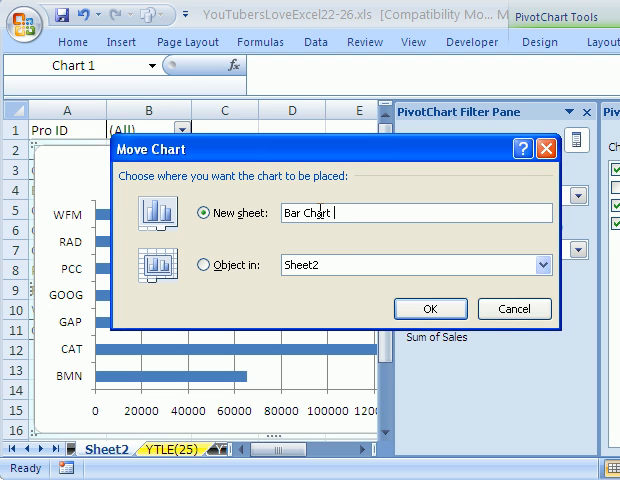
text(Sa)
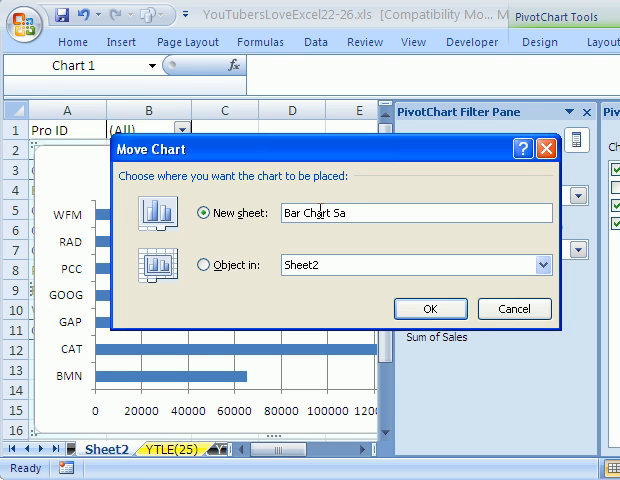
text(les)
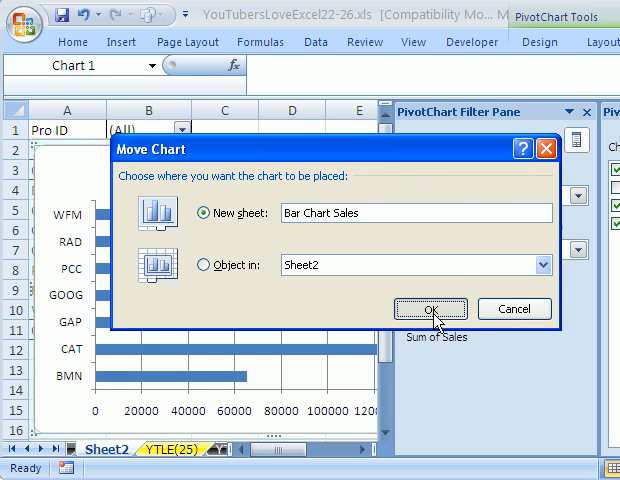
click(432, 308)
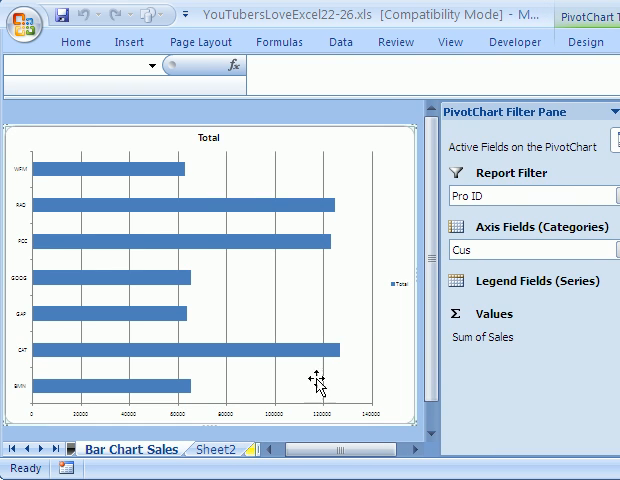
mouse_move(180, 164)
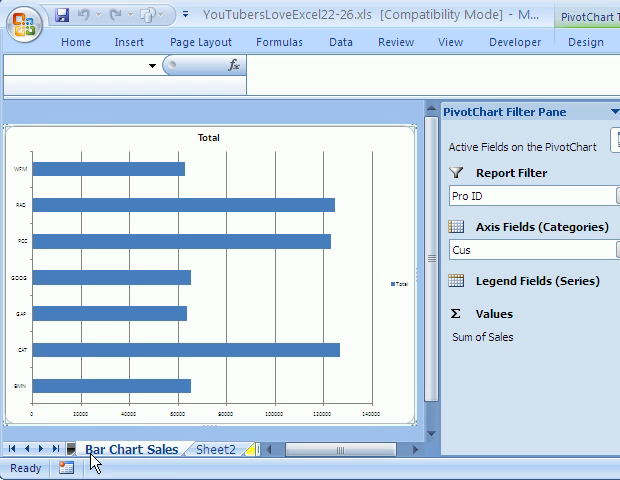
mouse_move(92, 460)
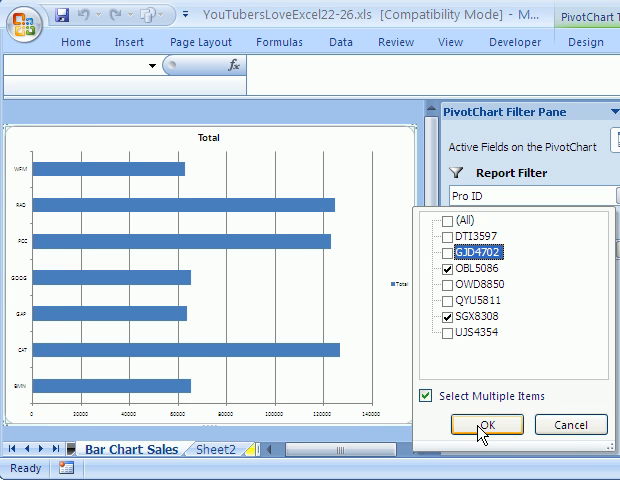
Apply the Pro ID report filter so the chart shows only selected Product IDs
click(484, 424)
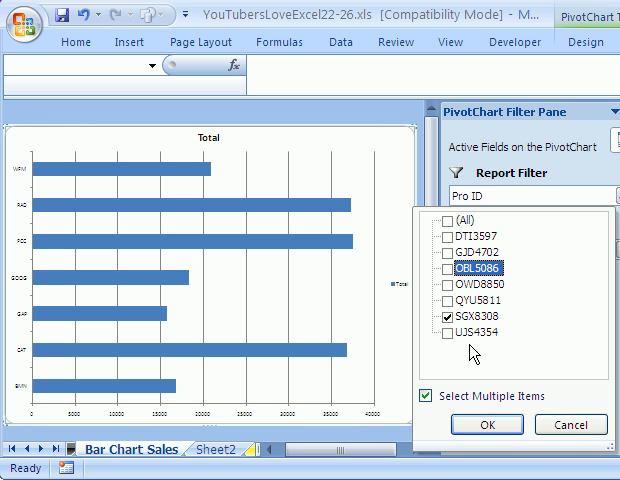
click(488, 424)
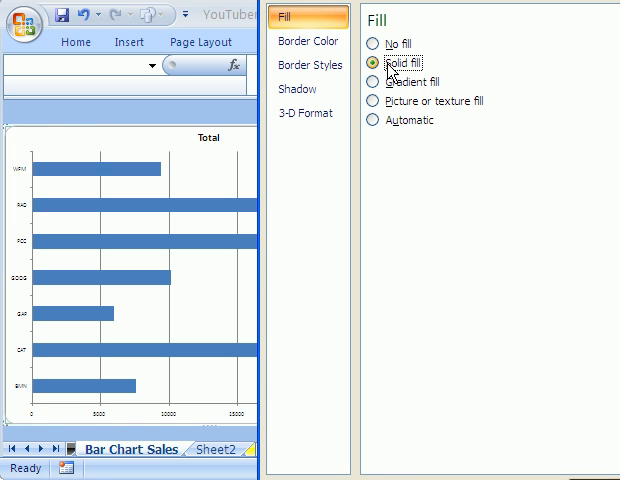
Set the chart area to Solid fill and choose a background colour
click(456, 144)
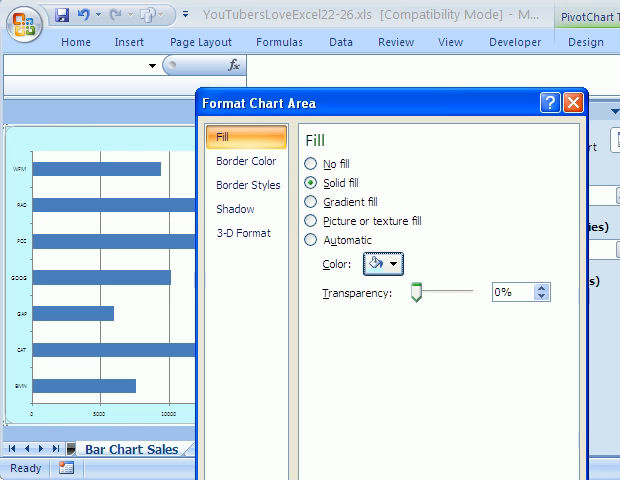
click(568, 98)
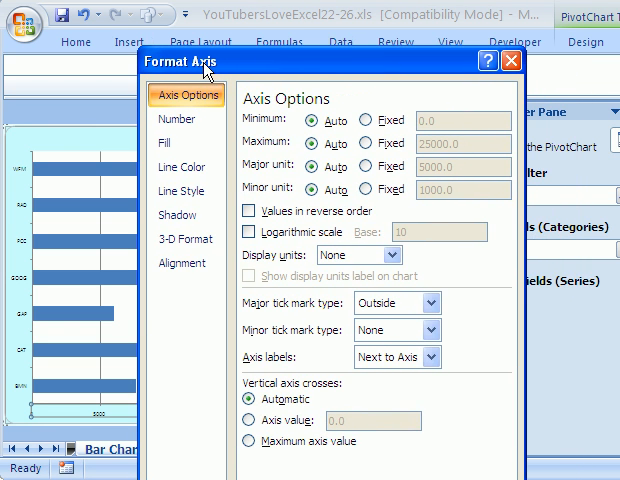
Format the value axis numbers as Accounting with the $ symbol
click(184, 120)
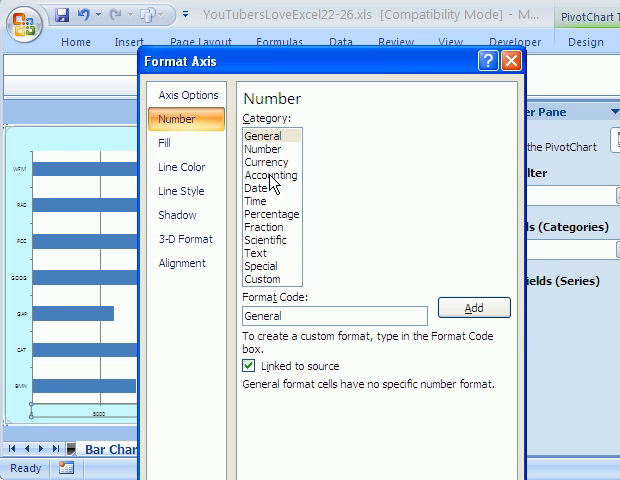
click(268, 174)
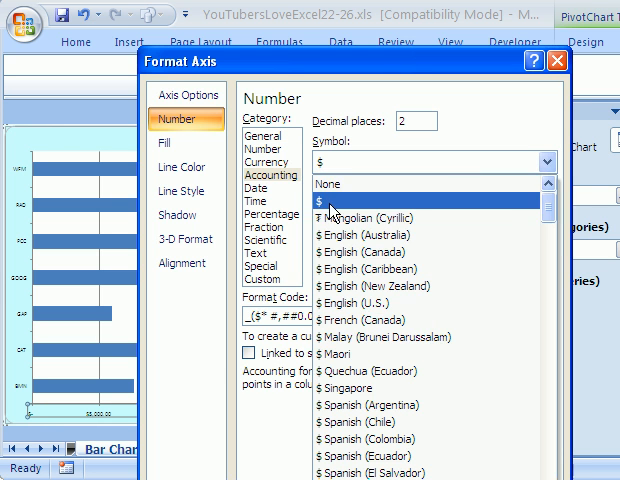
click(330, 184)
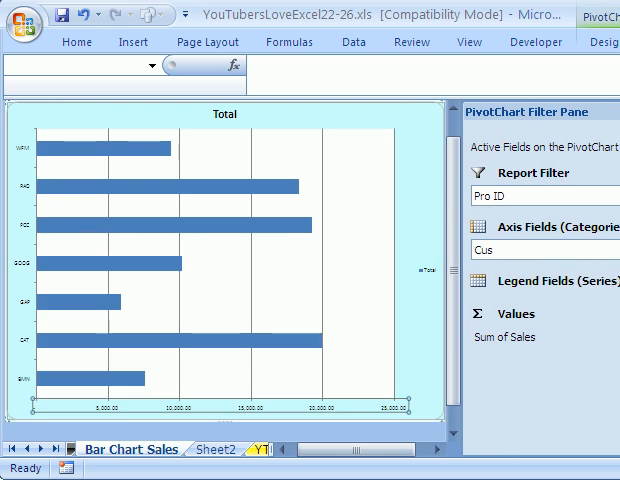
mouse_move(296, 348)
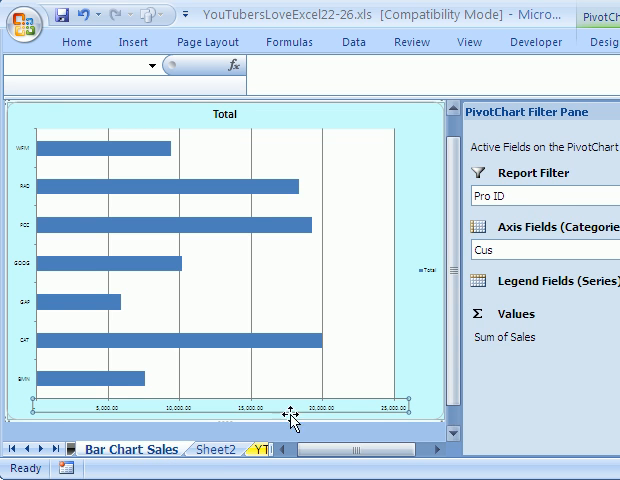
Switch to the YTLE(25) raw sales data sheet and scroll through the table
click(214, 448)
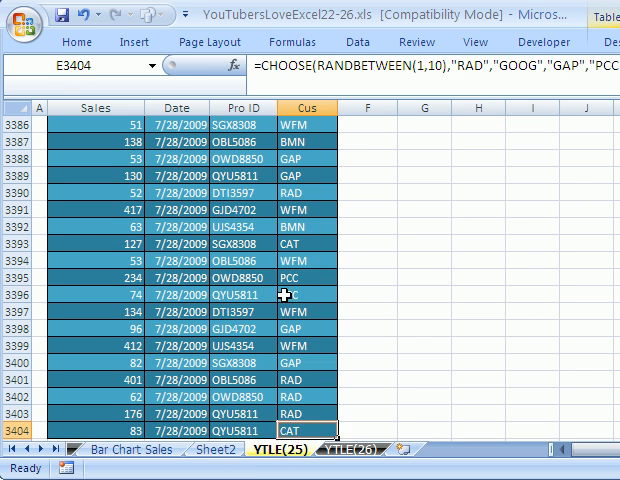
scroll(up, 3)
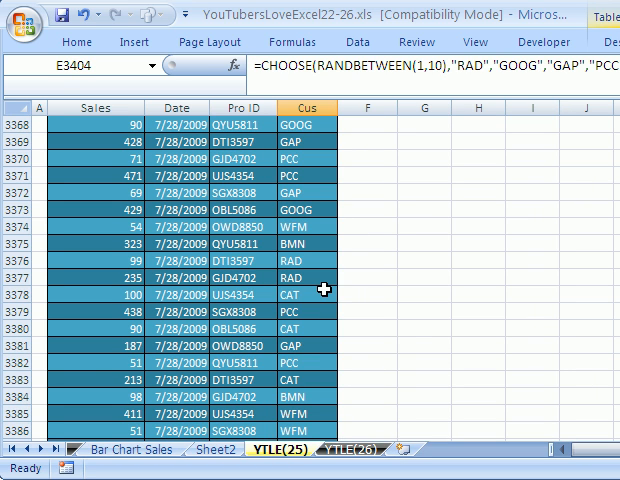